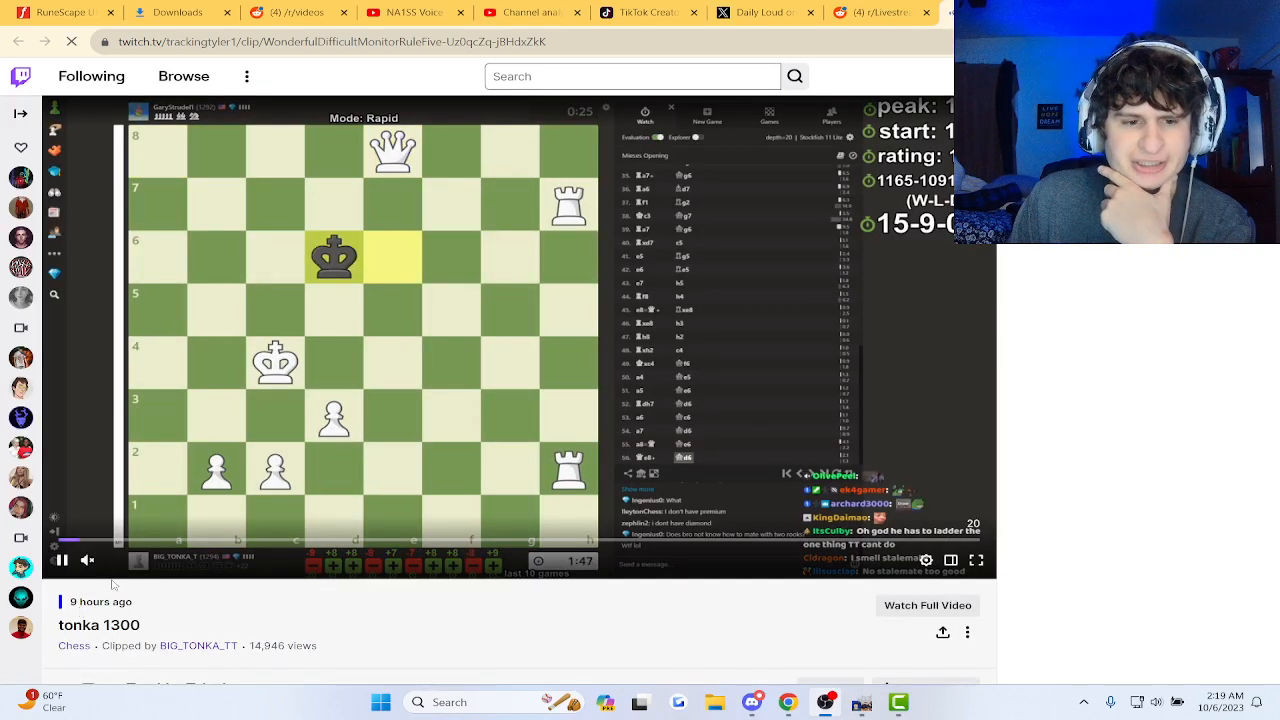
{"action": "scroll", "scroll_direction": "down", "scroll_amount": 3}
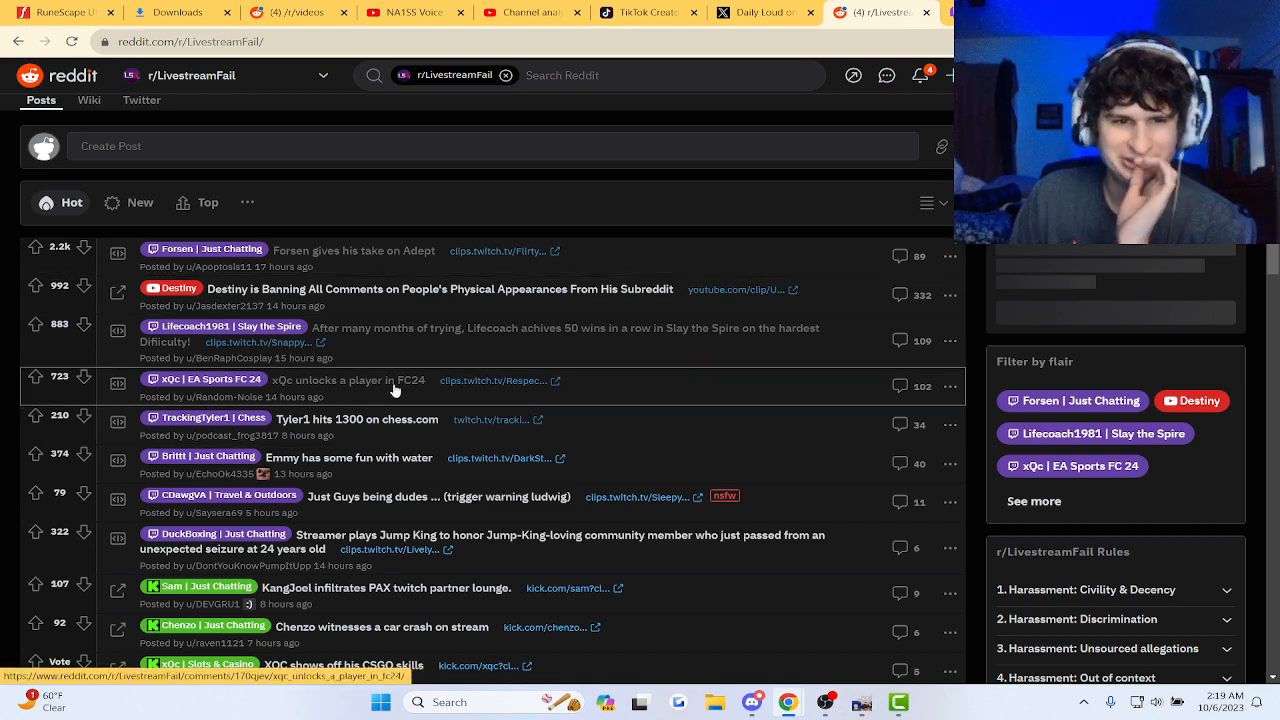
{"action": "scroll", "scroll_direction": "down", "scroll_amount": 3}
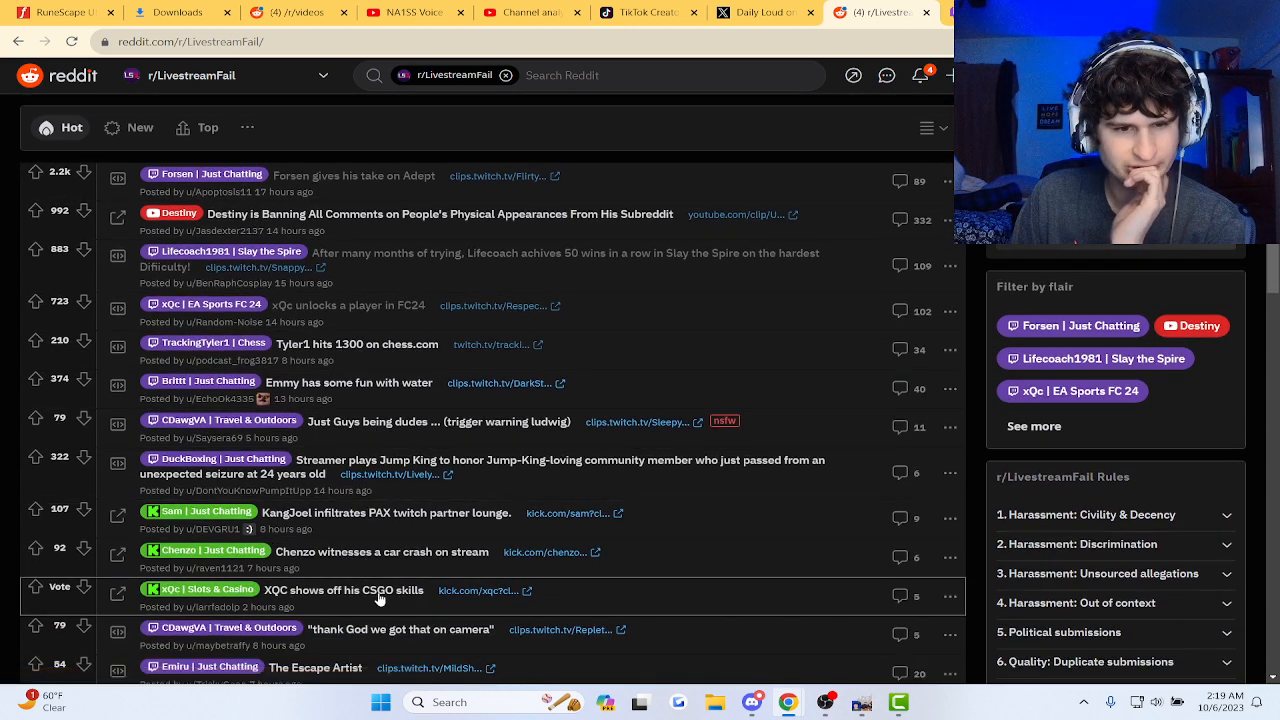